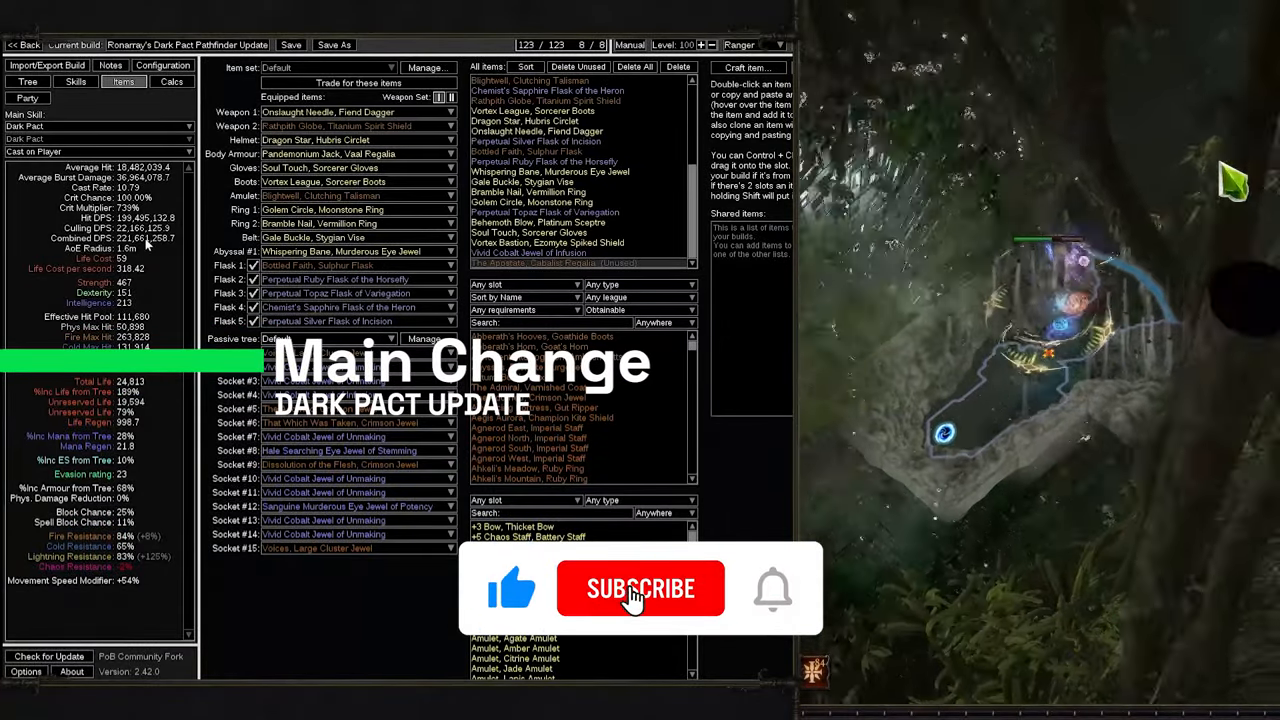
Review the equipped gear, then show the Dark Pact Pathfinder passive tree.
left_click(640, 588)
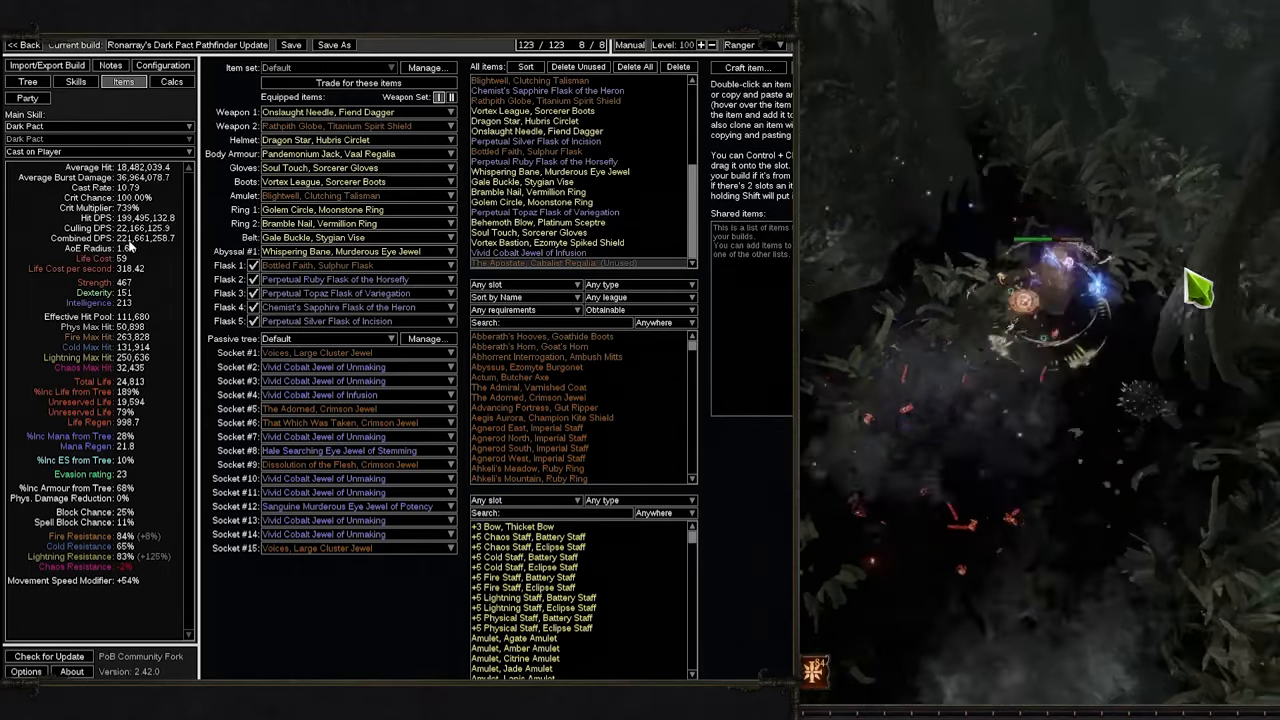
left_click(28, 80)
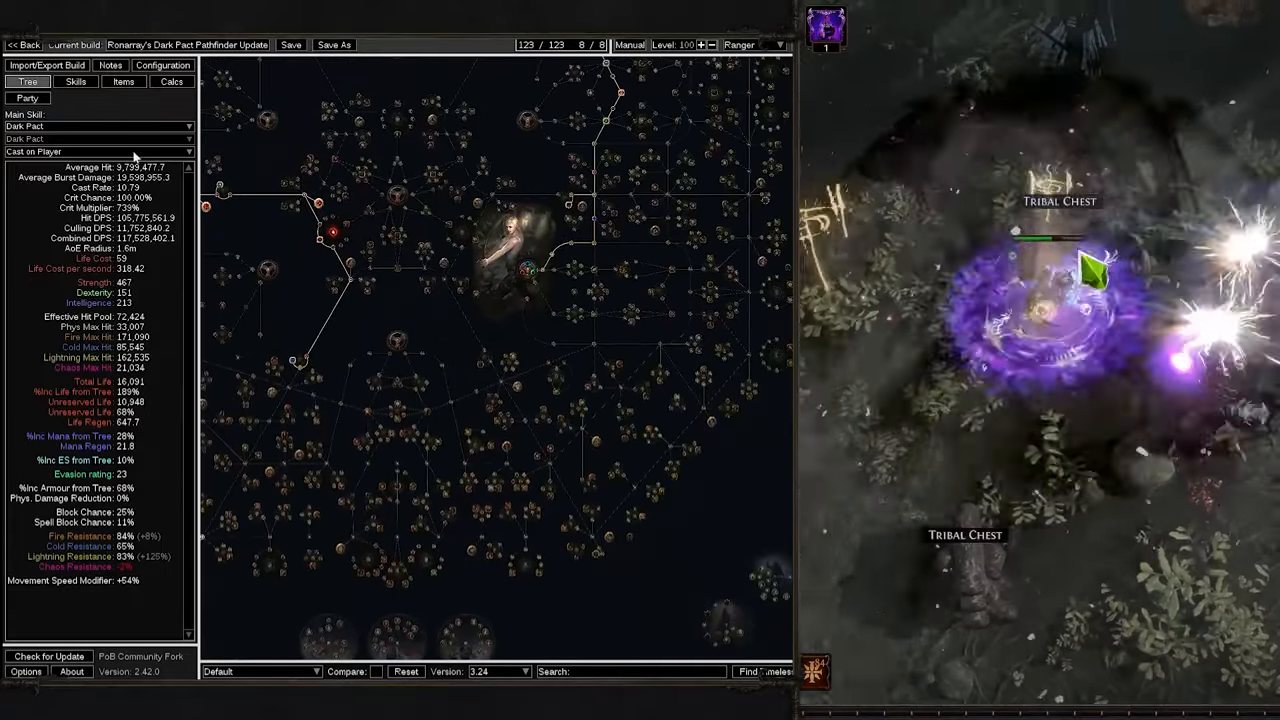
Inspect The Apostate, Soul Touch gloves and Adorned jewel, then return to the passive tree.
left_click(124, 80)
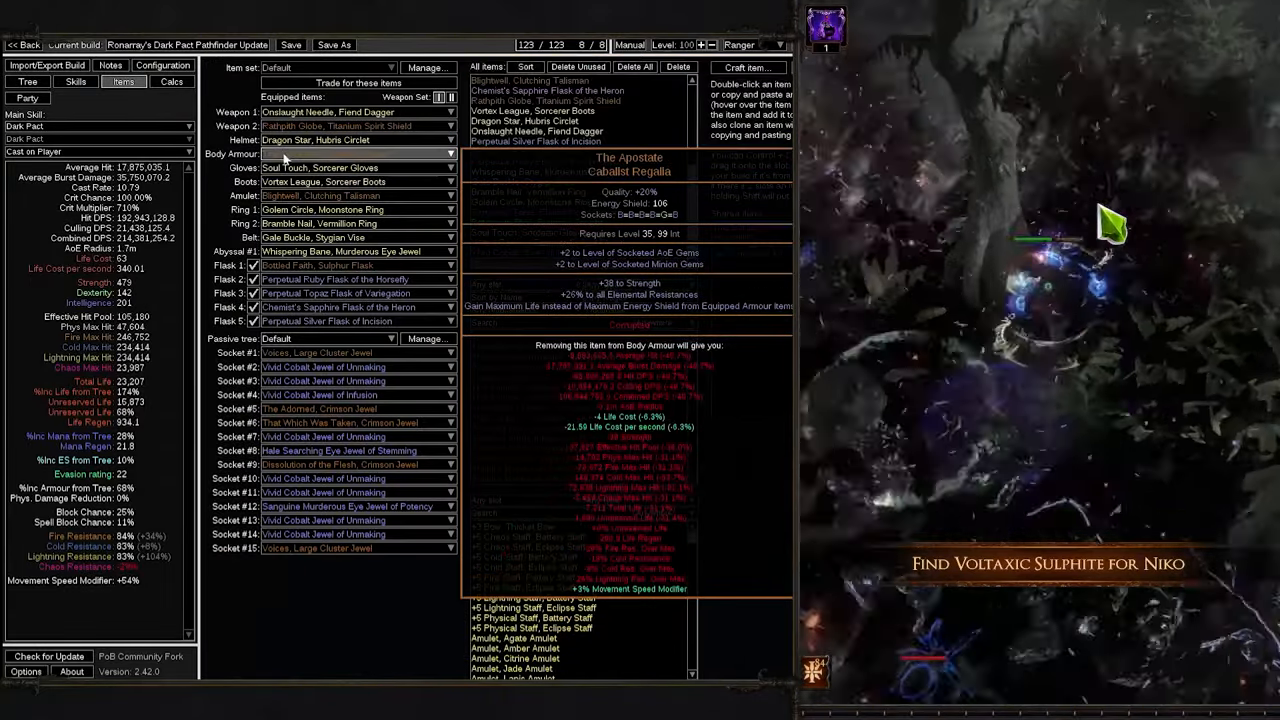
left_click(356, 152)
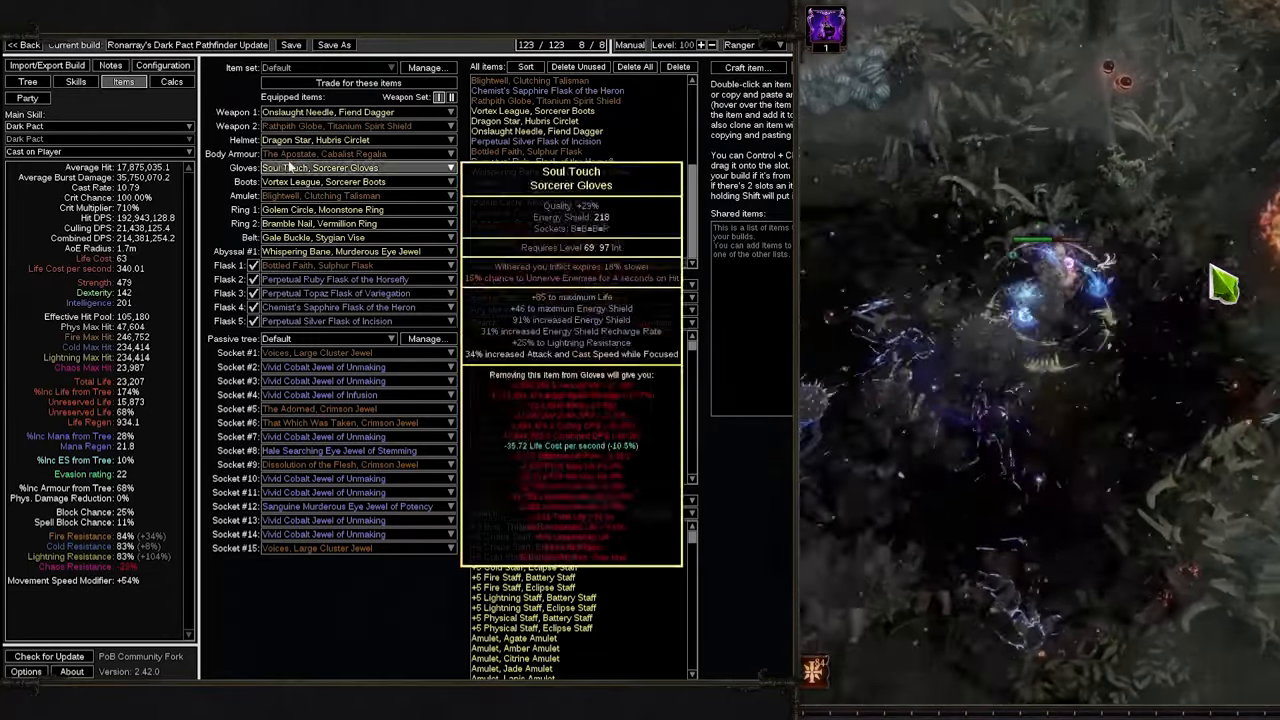
mouse_move(300, 154)
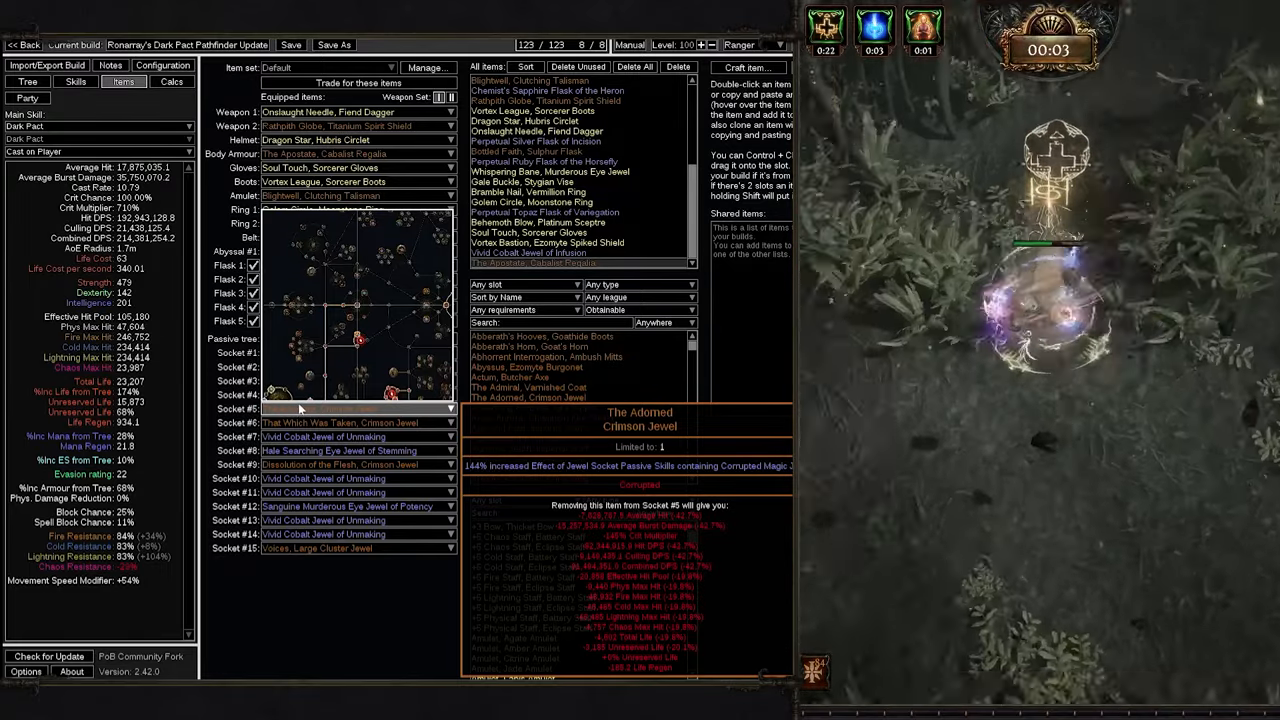
left_click(28, 80)
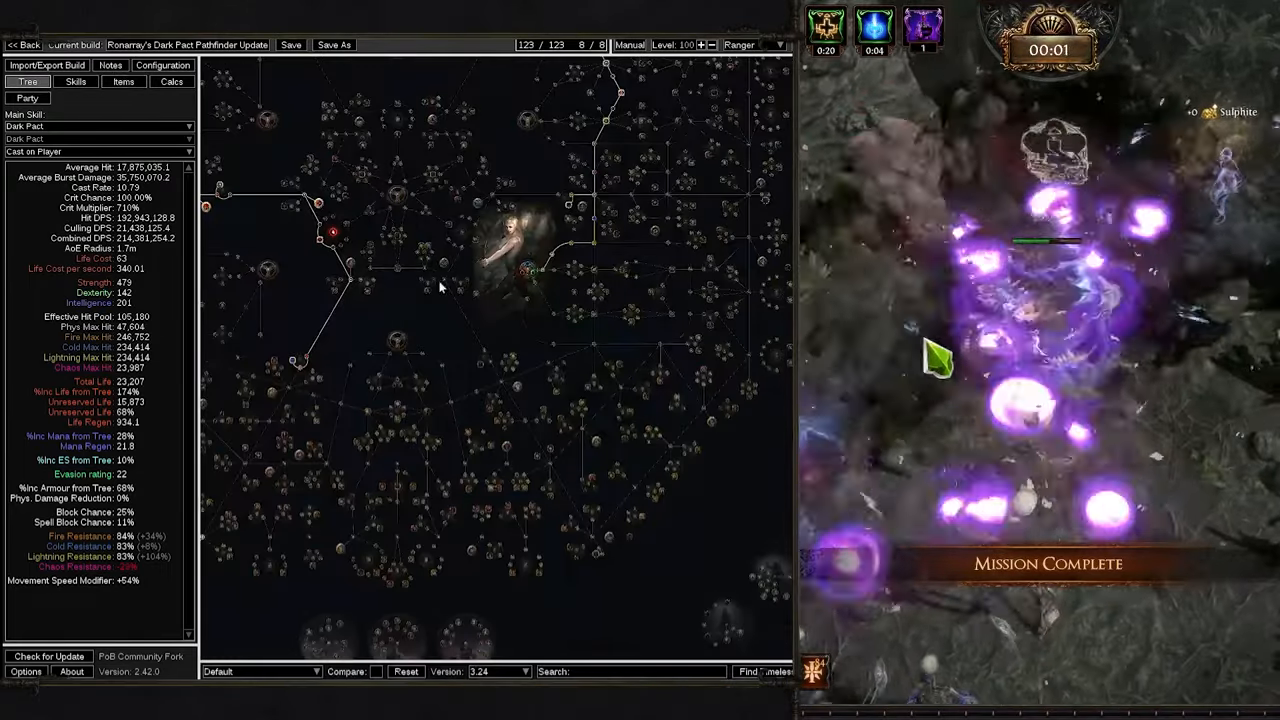
Load the 'Bossing + 3 Budgets' Dark Pact build and view its item sets.
left_click(124, 80)
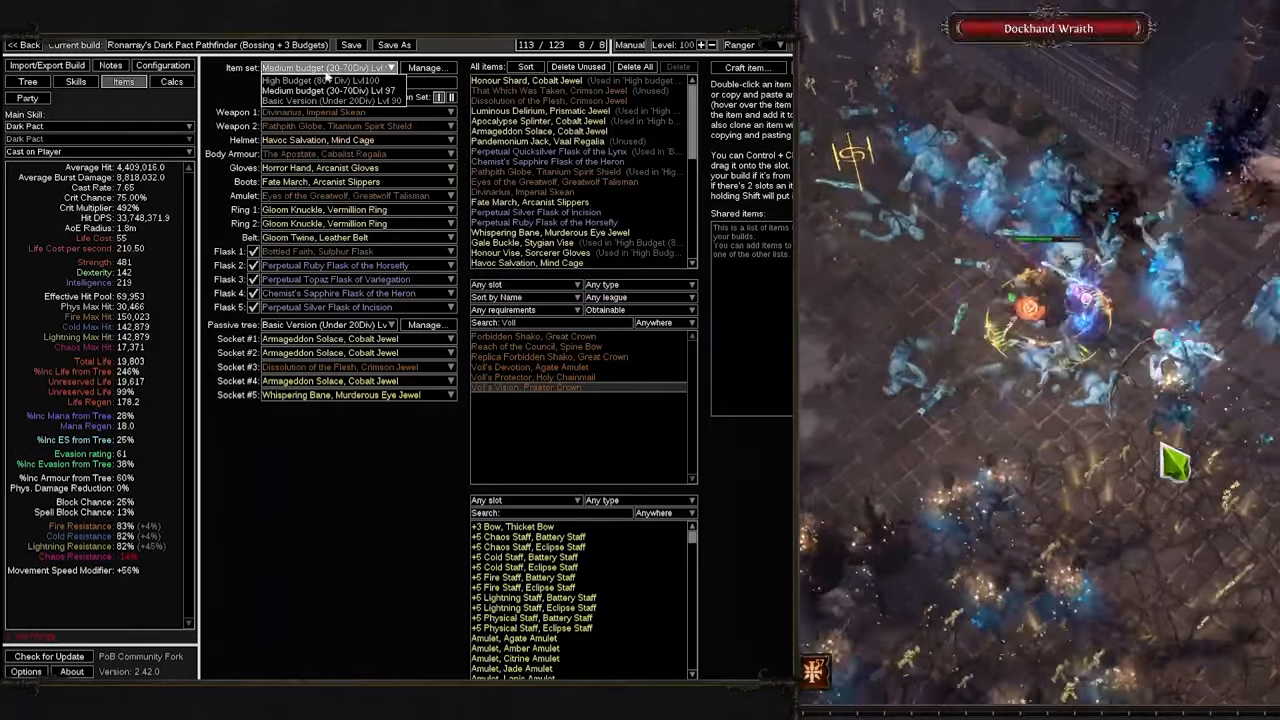
Switch between Medium and High Budget item sets, then show the high-budget skill gems.
left_click(330, 80)
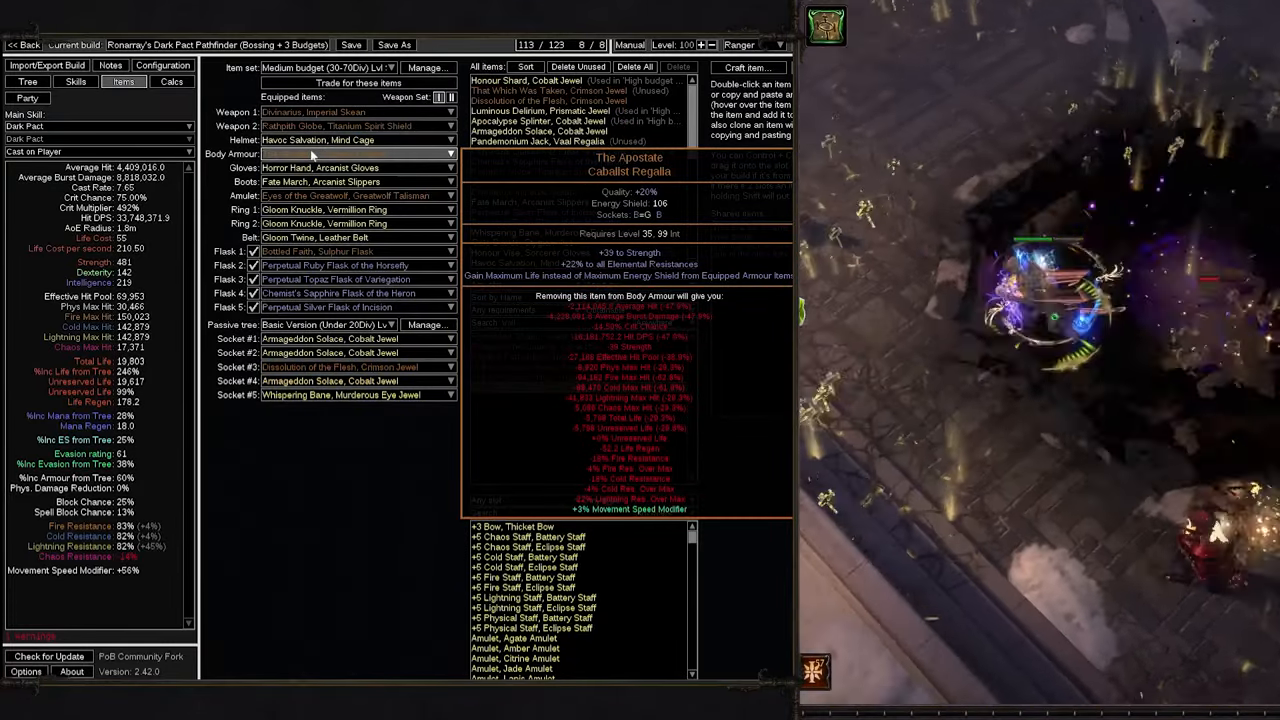
left_click(324, 68)
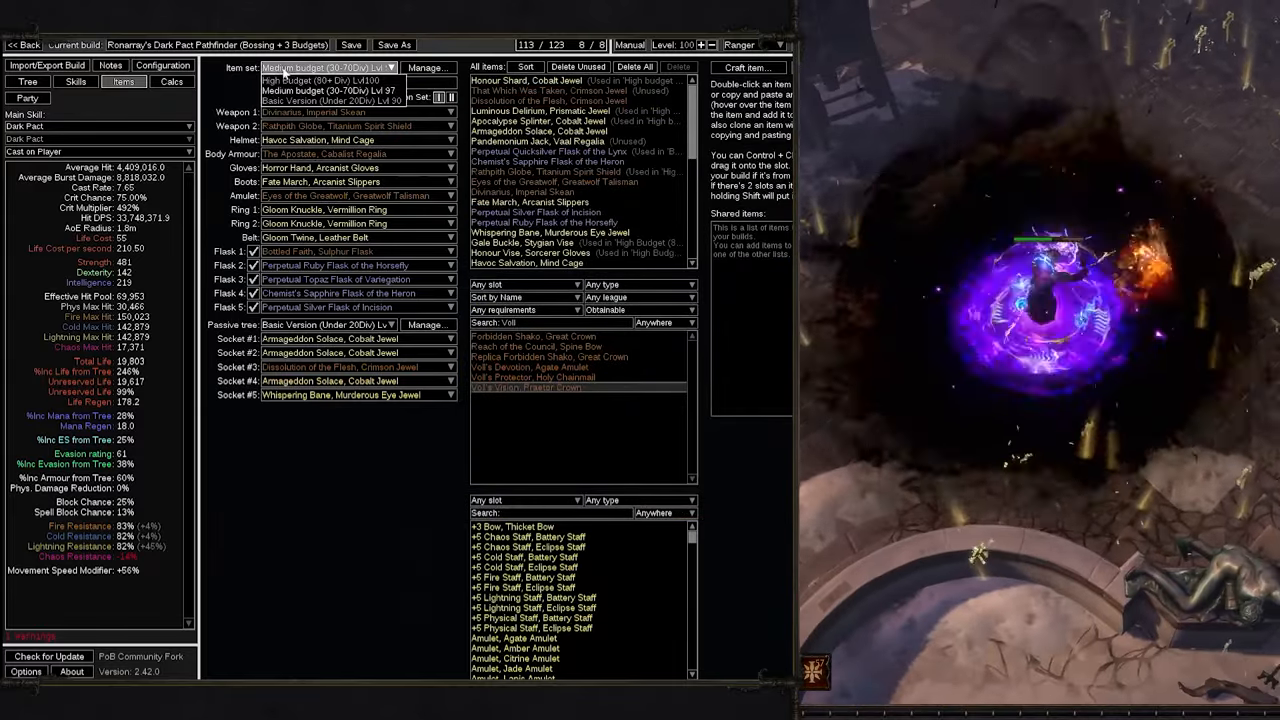
left_click(328, 80)
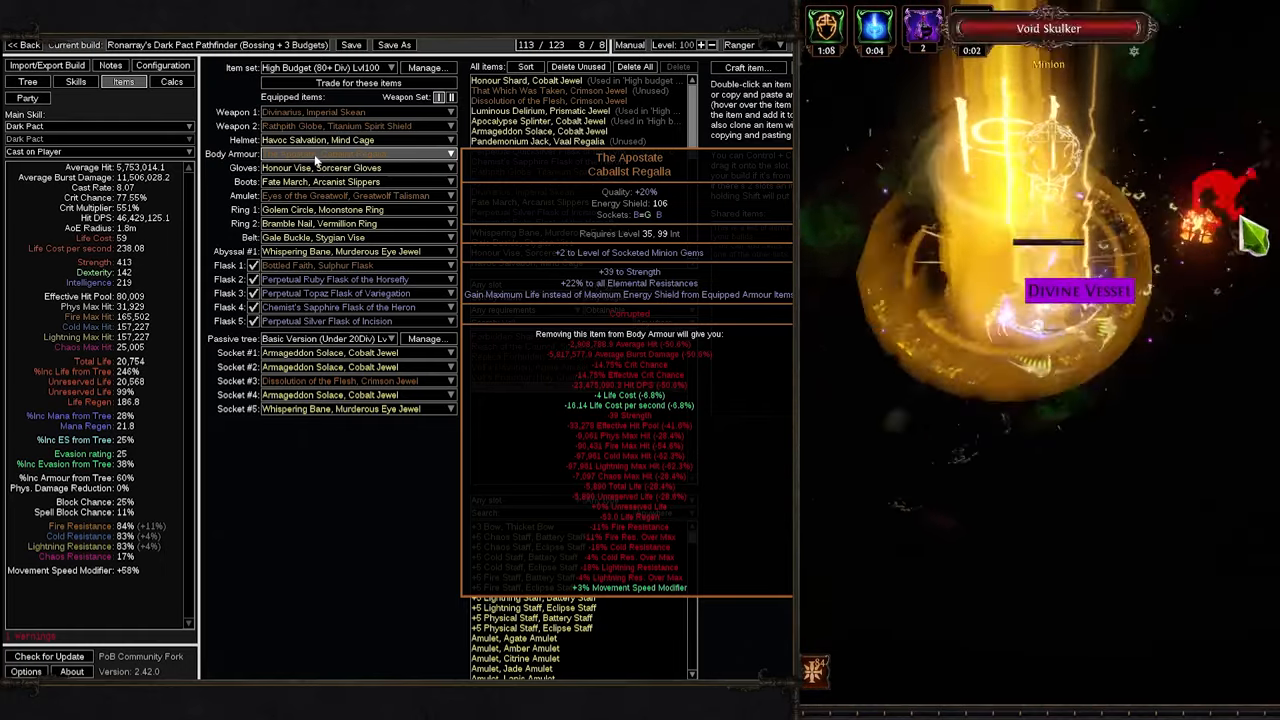
left_click(76, 80)
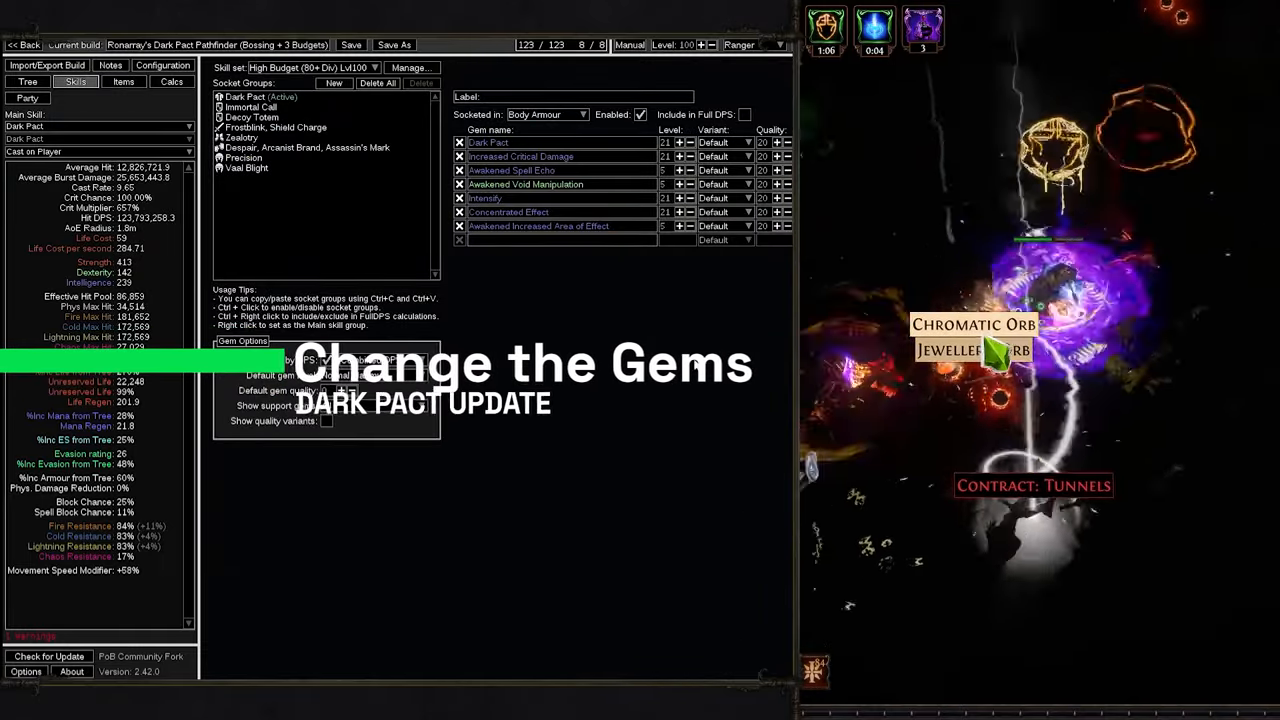